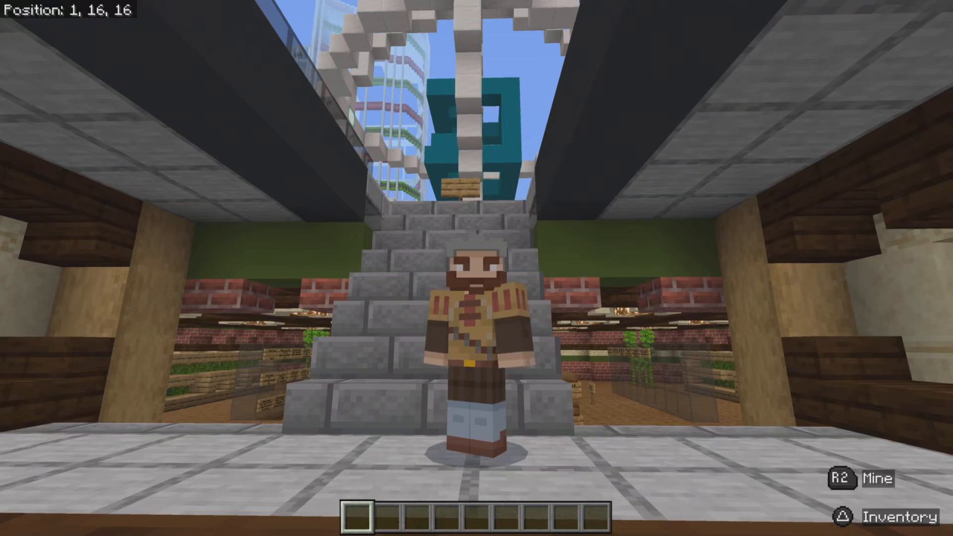
# Pause the game to reach the Settings menu.
pyautogui.press('w')
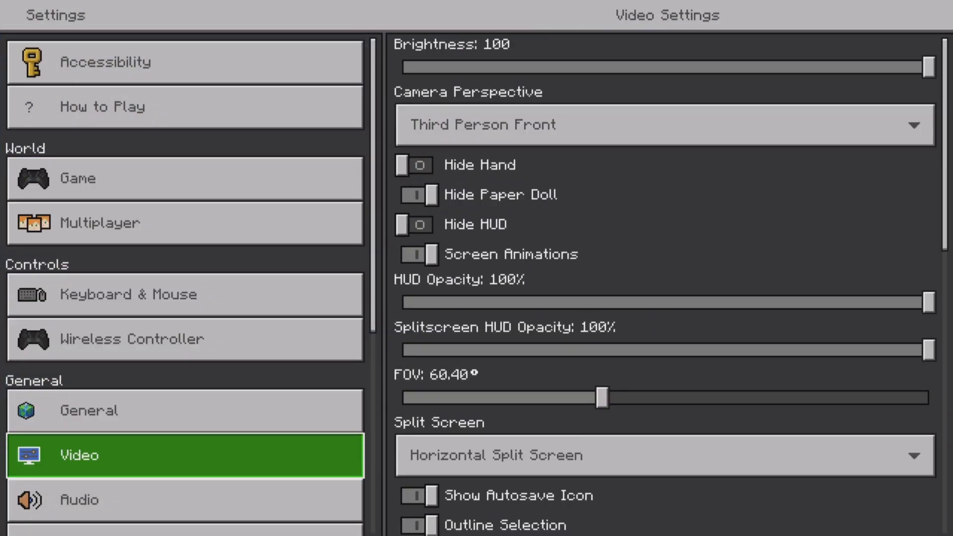
# Scroll the Video Settings panel down to the Render Distance slider at 13 chunks.
pyautogui.click(935, 349)
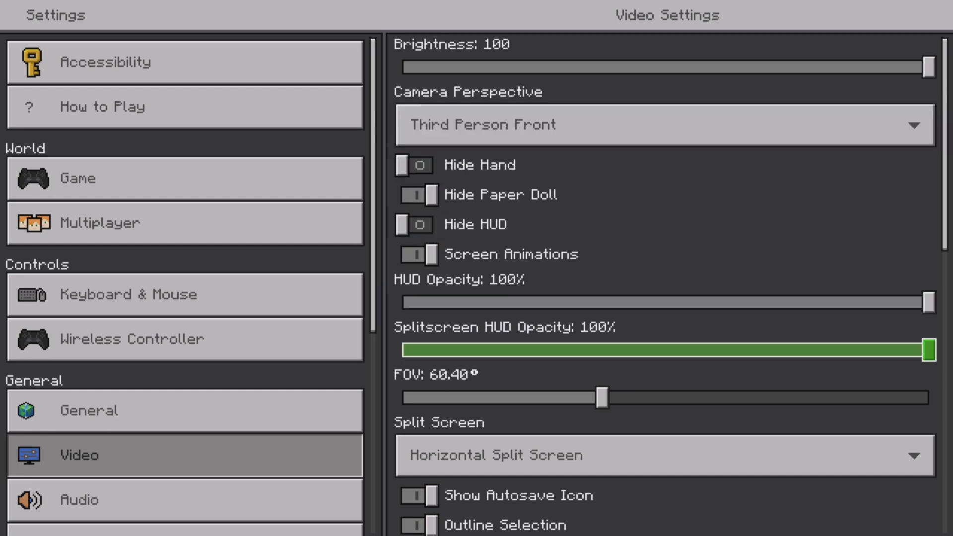
pyautogui.scroll(-3)
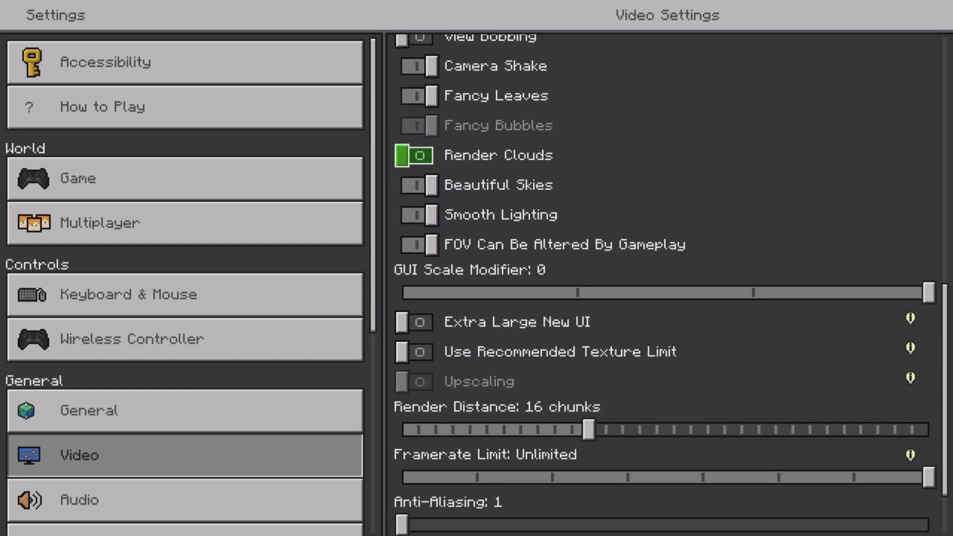
pyautogui.scroll(-3)
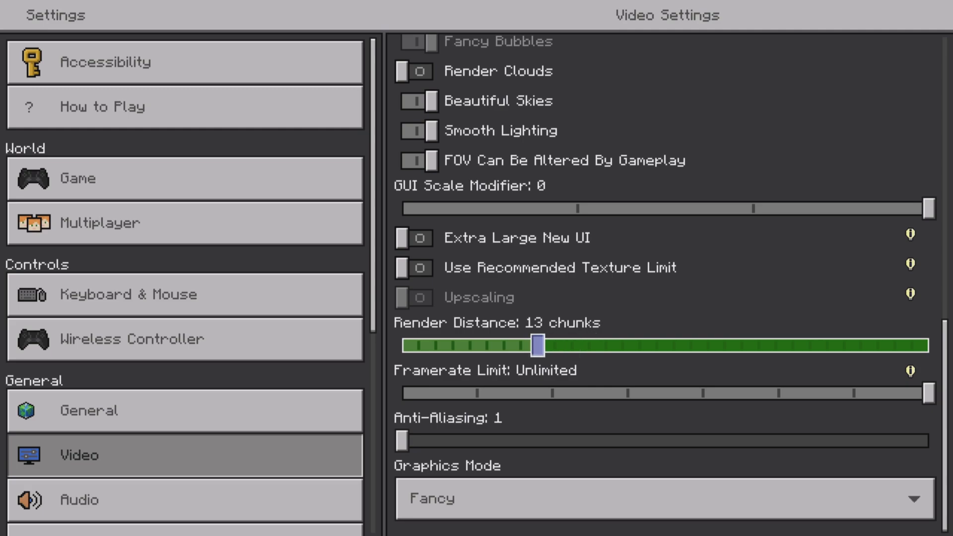
# Sweep Render Distance through 5, 9, 18 and 27 chunks, ending at the far maximum.
pyautogui.moveTo(537, 345); pyautogui.dragTo(402, 345)
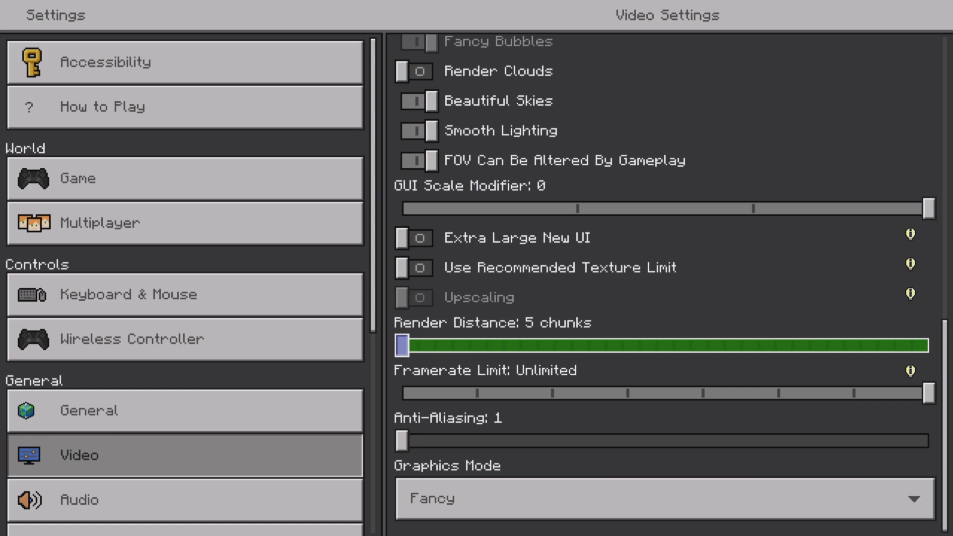
pyautogui.moveTo(402, 345); pyautogui.dragTo(462, 345)
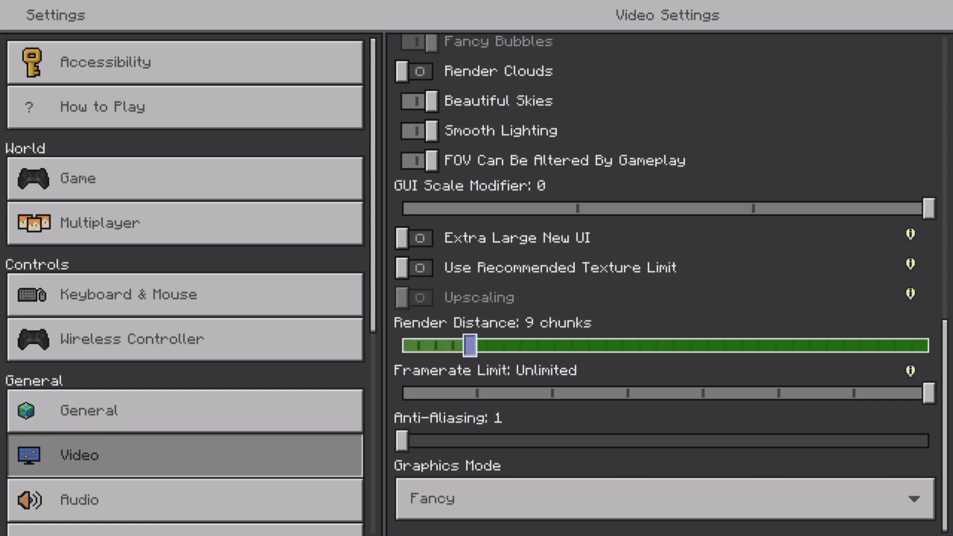
pyautogui.moveTo(468, 346); pyautogui.dragTo(621, 346)
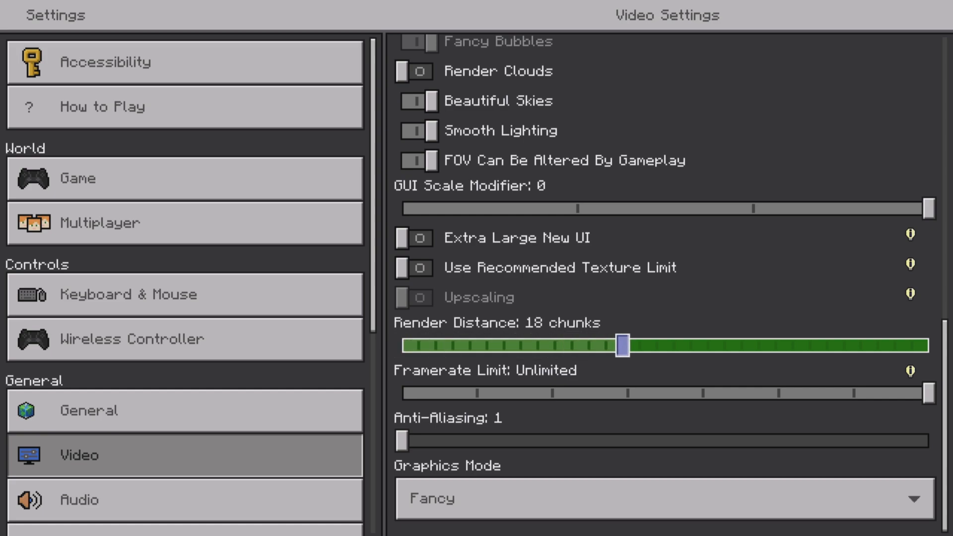
pyautogui.moveTo(621, 346); pyautogui.dragTo(776, 346)
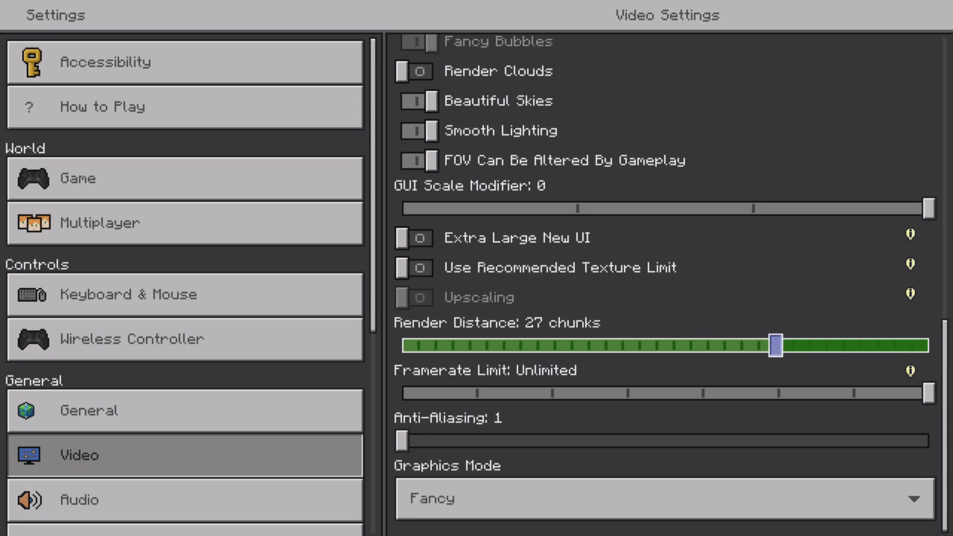
pyautogui.moveTo(776, 345); pyautogui.dragTo(939, 345)
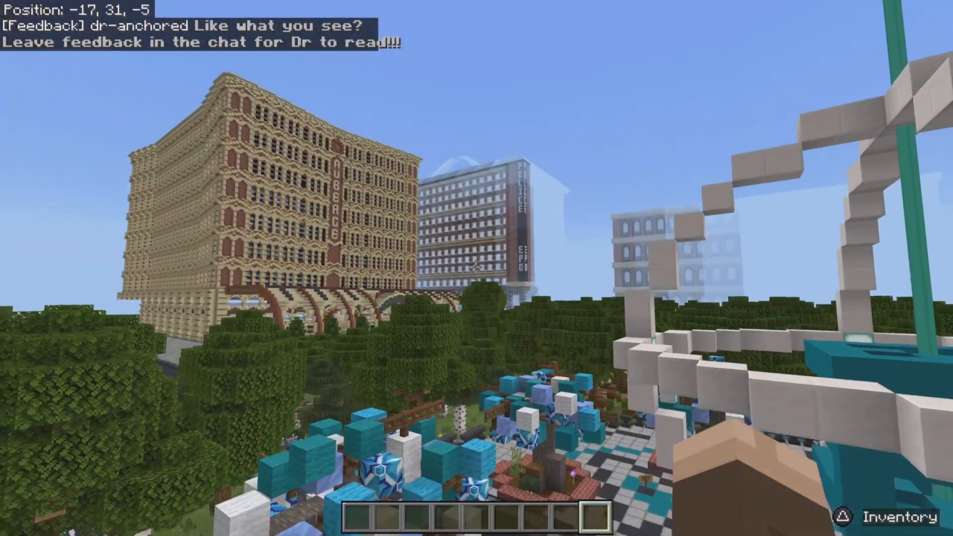
# Pause the game again after viewing the distant city skyline.
pyautogui.press('Escape')
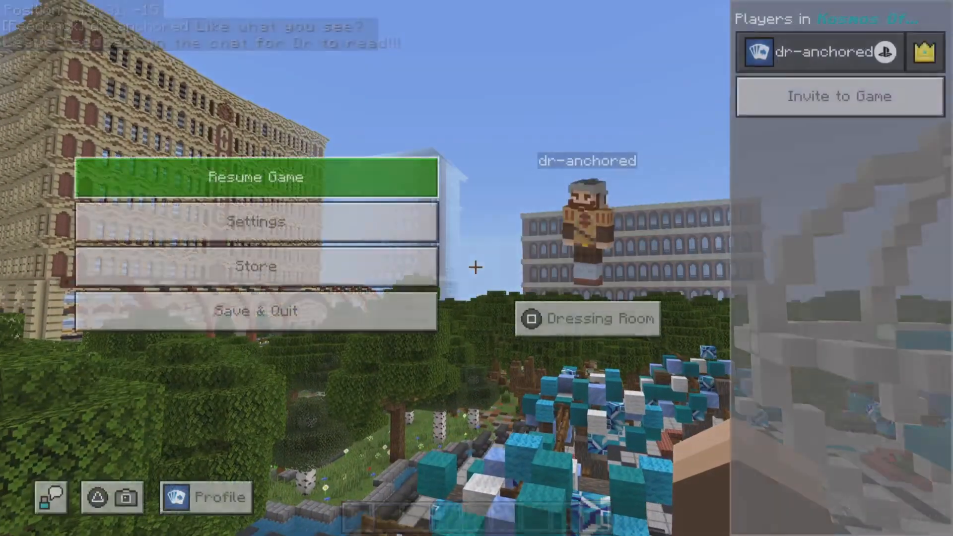
# Return to Video Settings and scroll to Render Distance, now at 33 chunks.
pyautogui.click(255, 222)
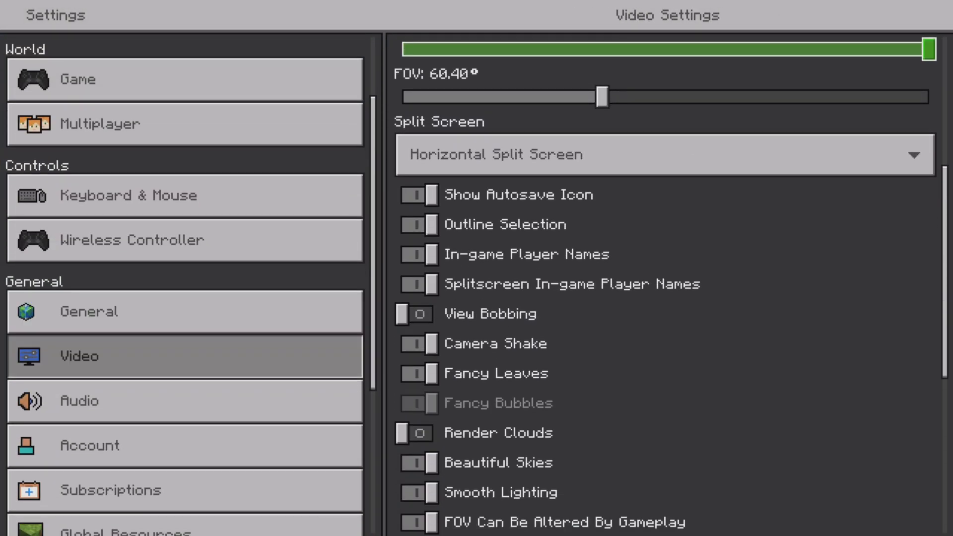
pyautogui.scroll(-3)
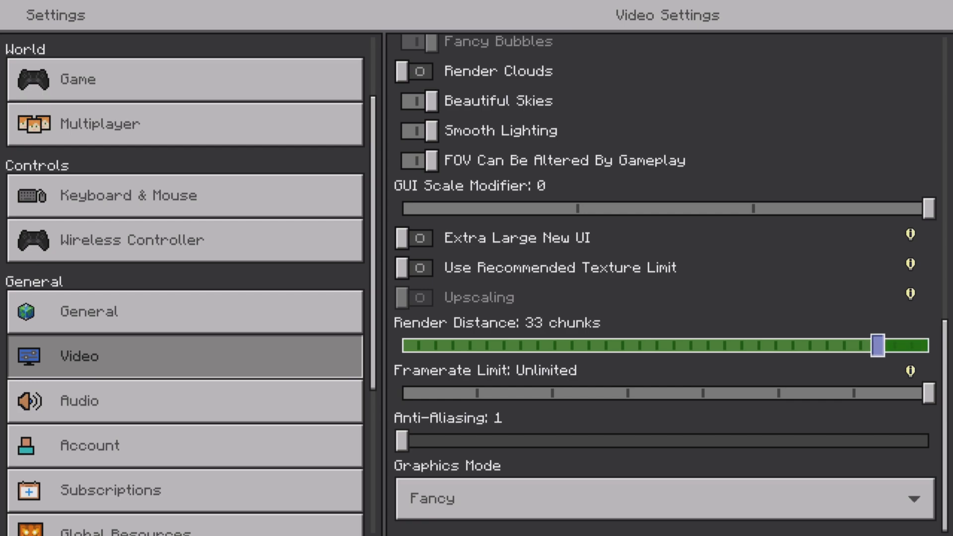
# Drag Render Distance down through 24 and 14 chunks to 5 chunks.
pyautogui.moveTo(876, 345); pyautogui.dragTo(723, 346)
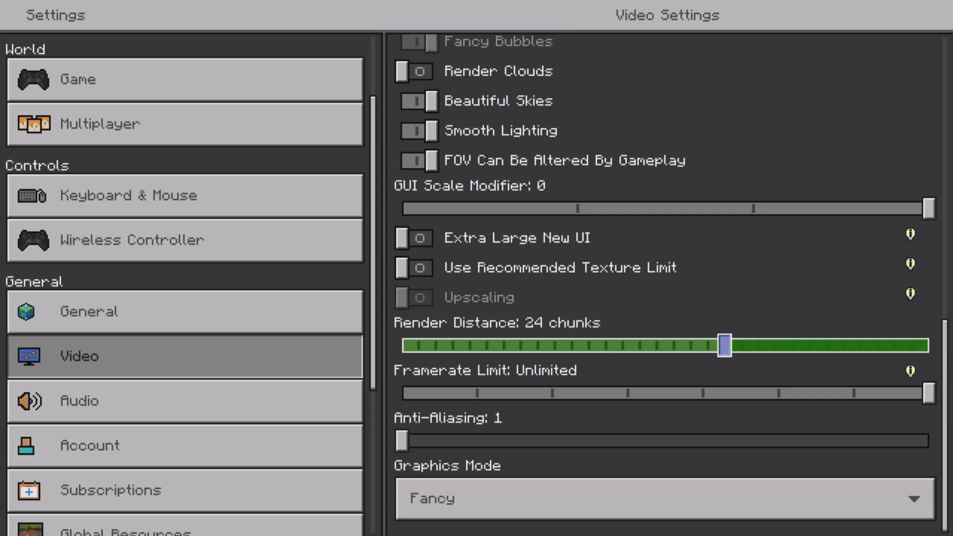
pyautogui.moveTo(723, 344); pyautogui.dragTo(551, 345)
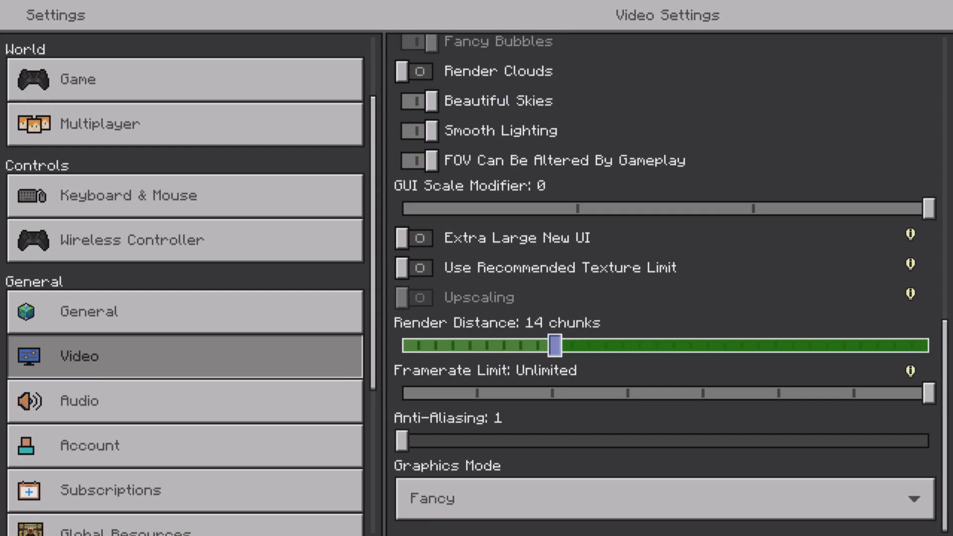
pyautogui.moveTo(552, 345); pyautogui.dragTo(402, 344)
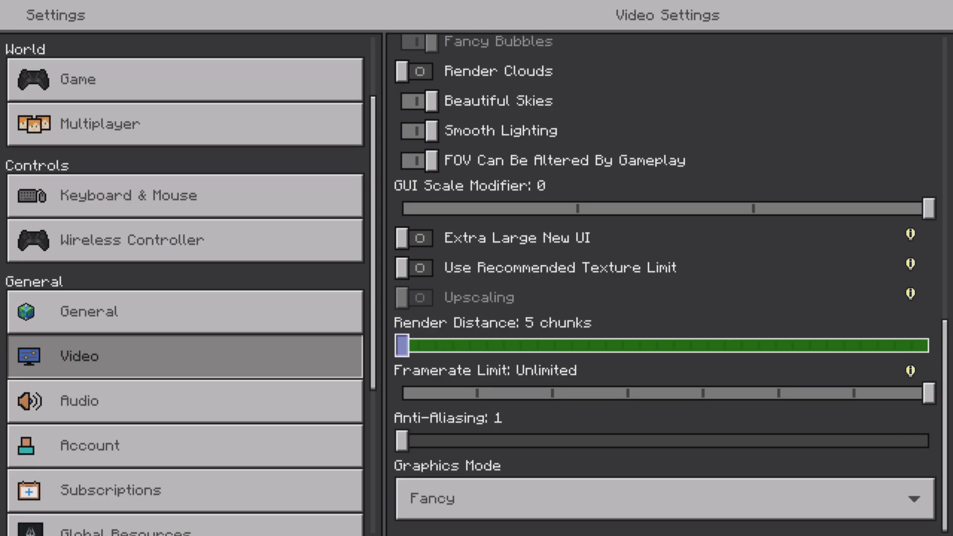